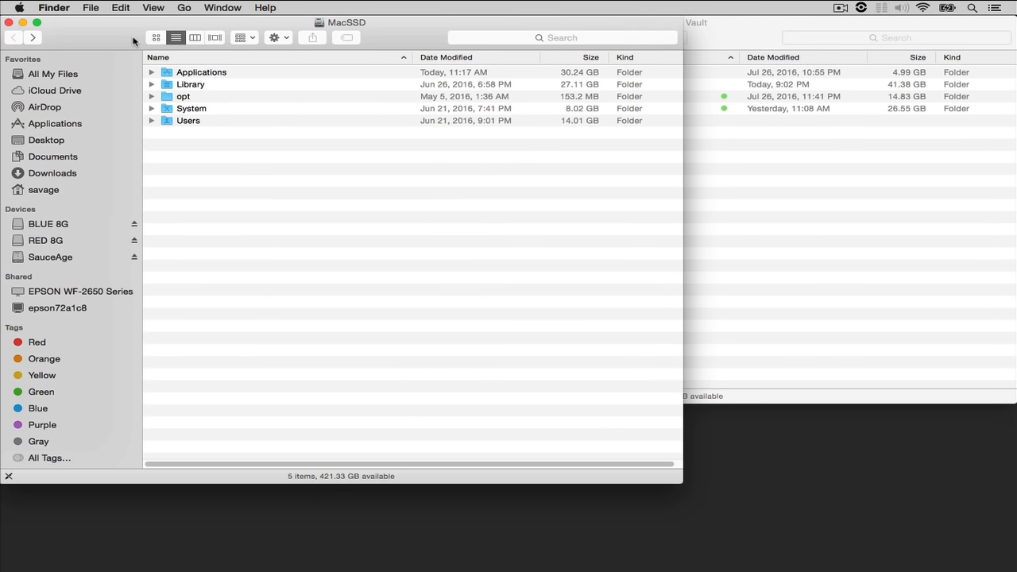
Navigate from the MacSSD drive into Library and on to Application Support.
click(191, 84)
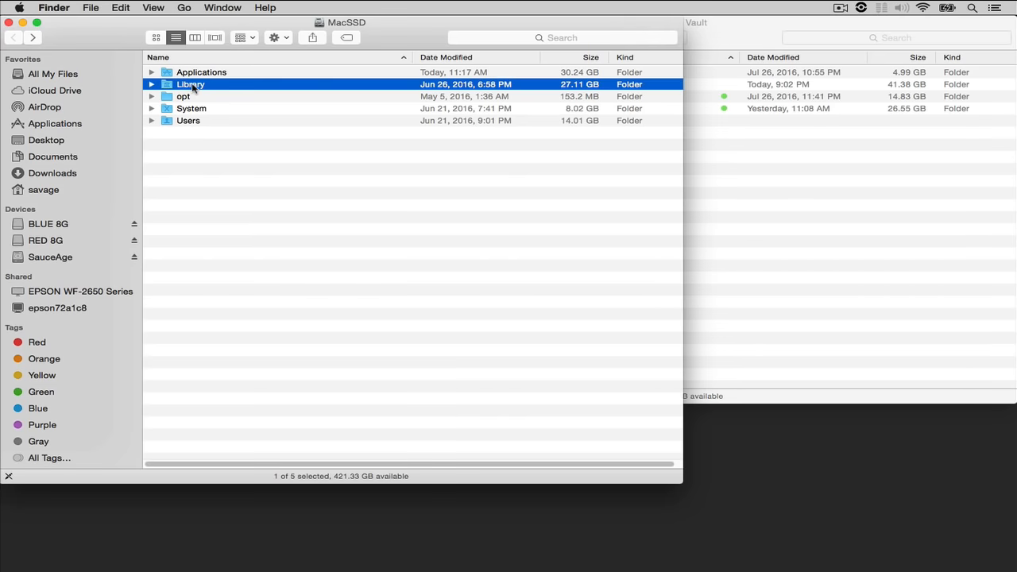
double_click(191, 83)
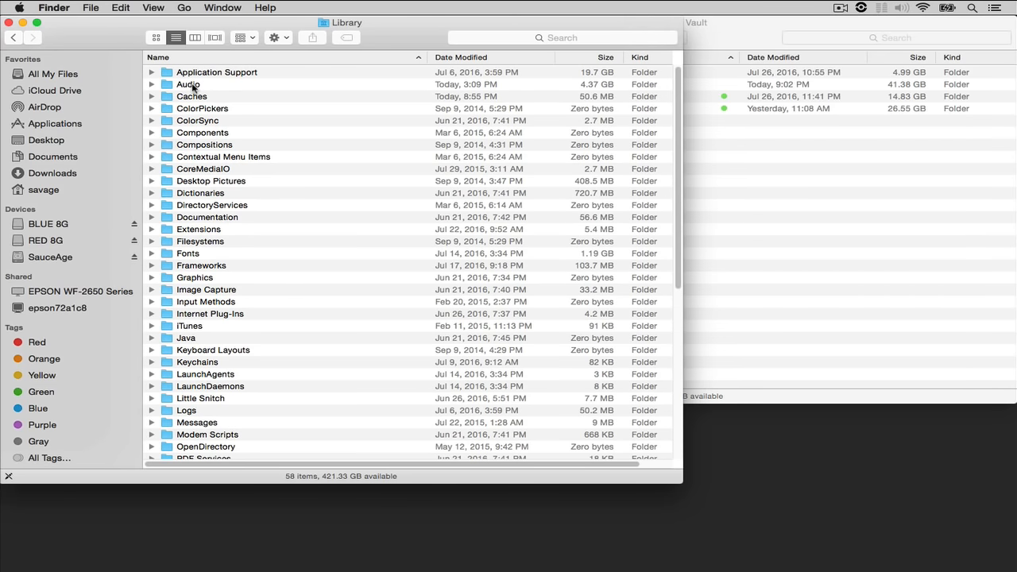
click(188, 84)
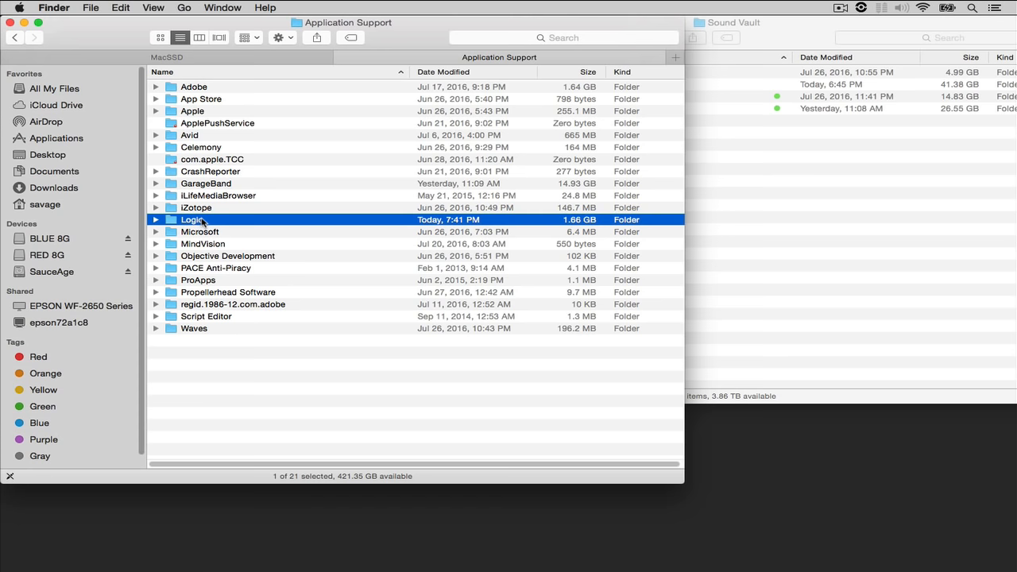
Enter the Logic folder inside Application Support.
double_click(192, 219)
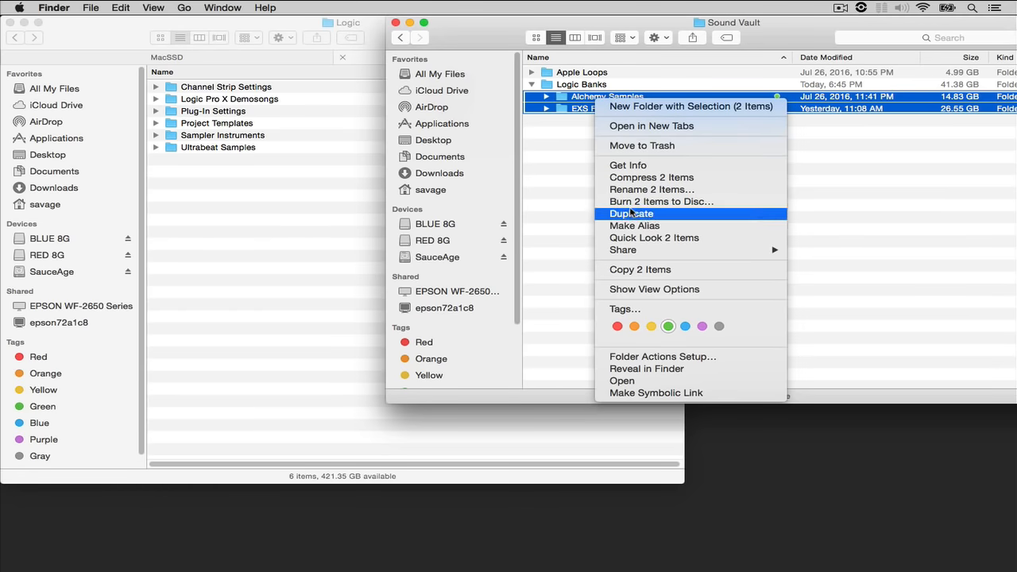
click(634, 226)
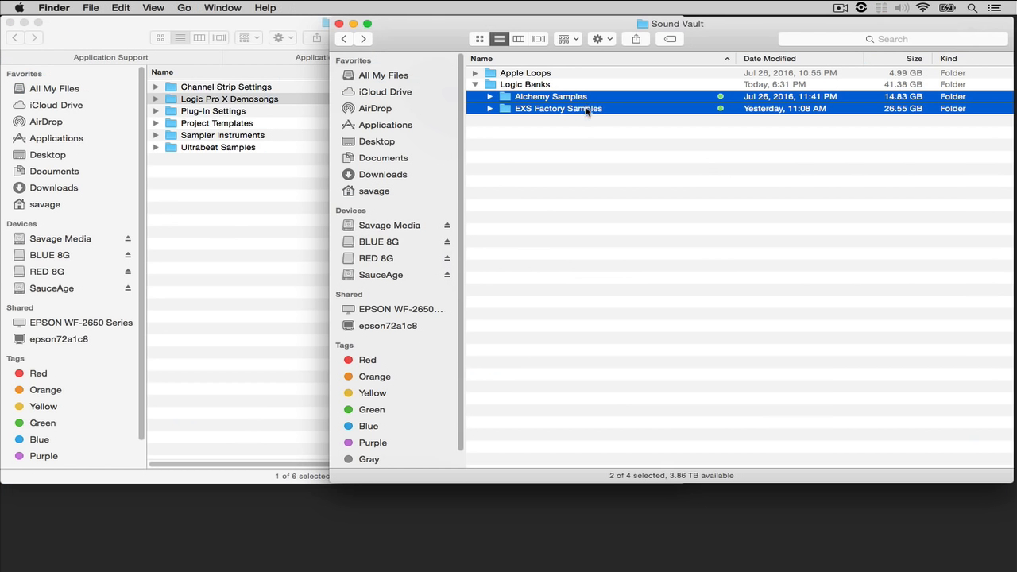
right_click(558, 108)
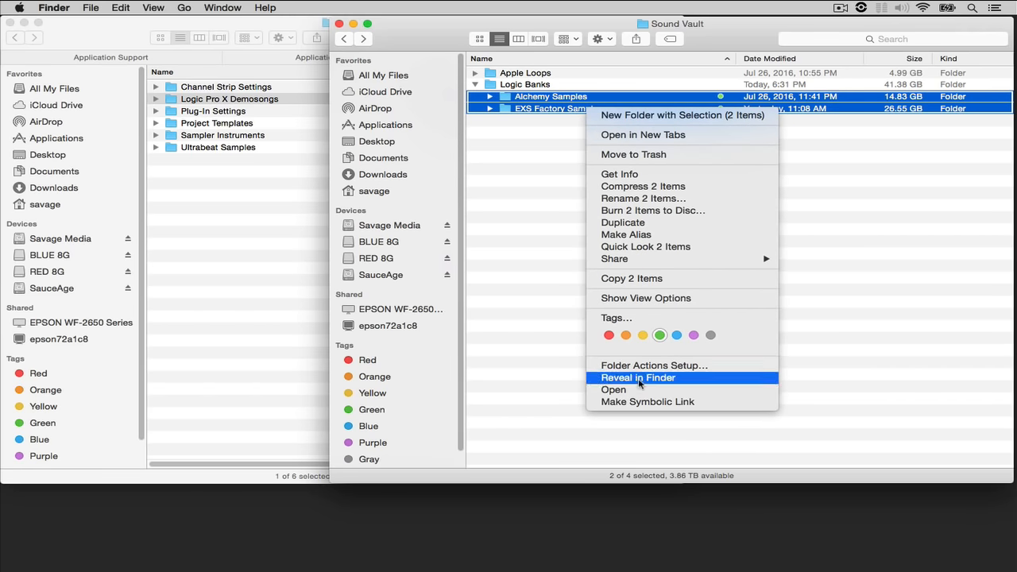
Dismiss the Finder folder windows so only the desktop drive icons remain.
click(639, 378)
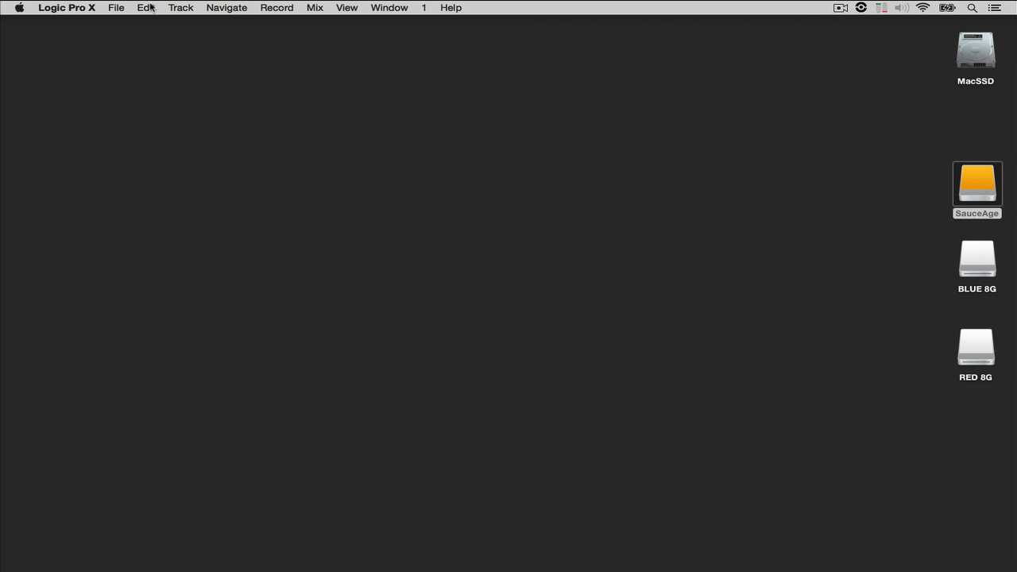
Create an untitled project with five software instrument tracks, Inst 1 through Inst 5.
click(121, 9)
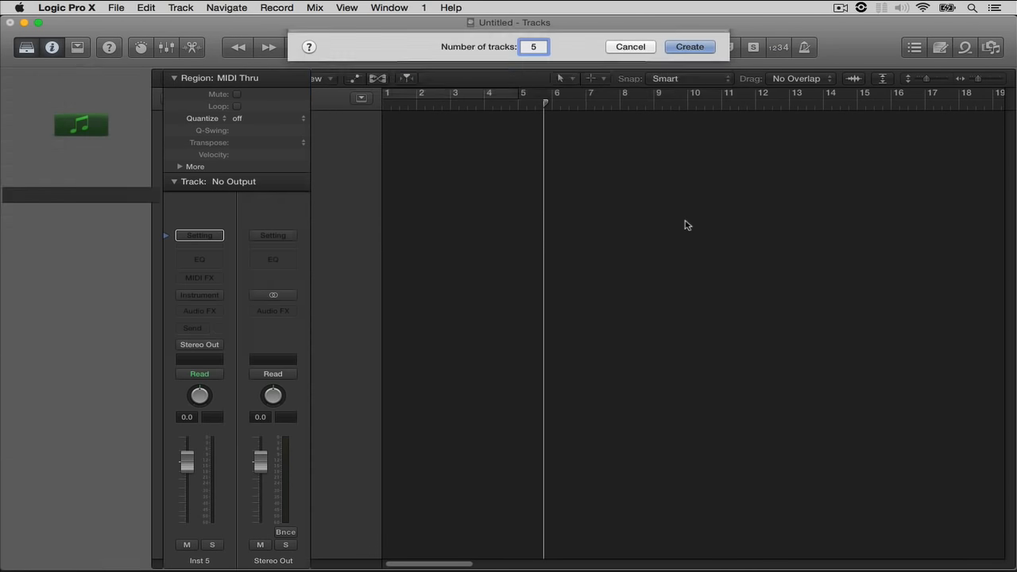
click(690, 46)
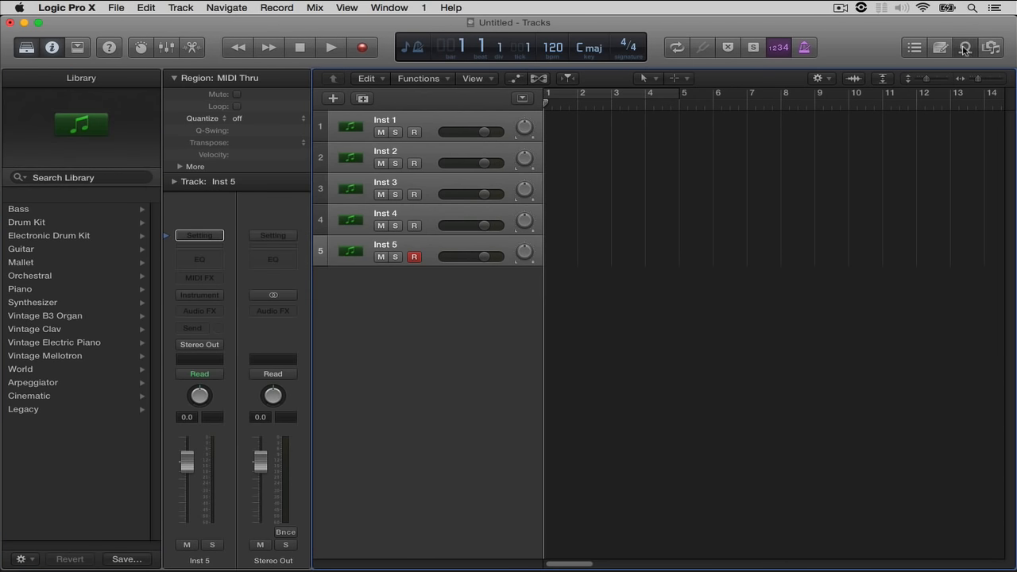